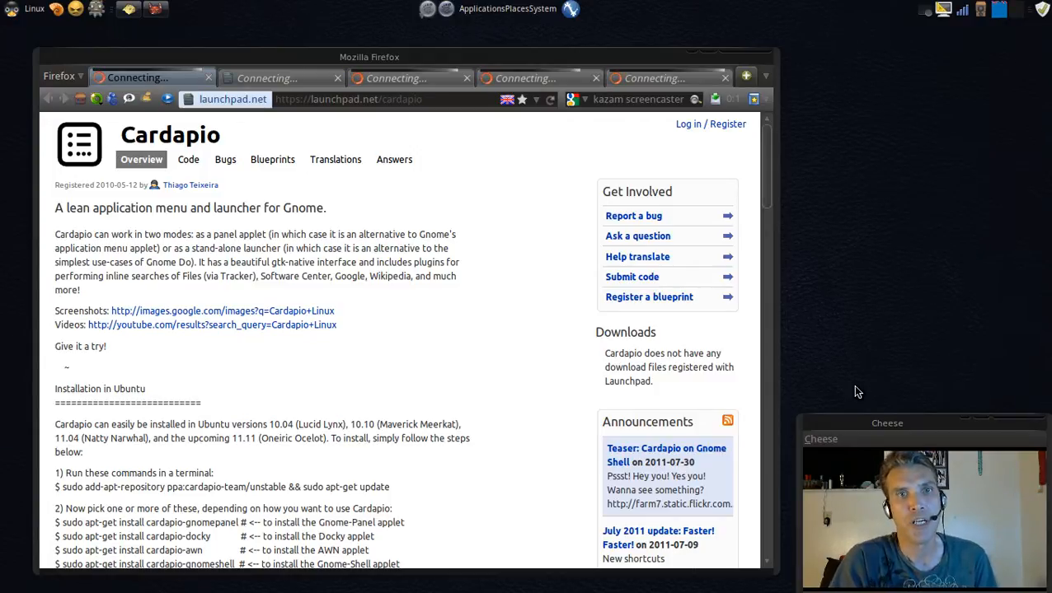
mouse_move(329, 180)
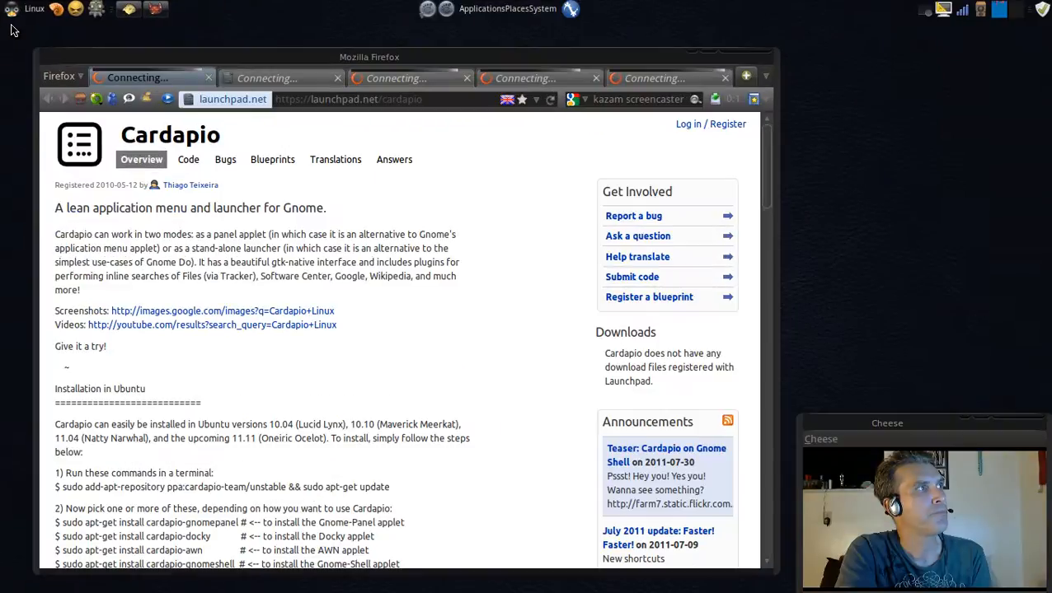
Bring up the Cardapio launcher from the 'Linux' panel icon, listing pinned items and Places.
left_click(34, 9)
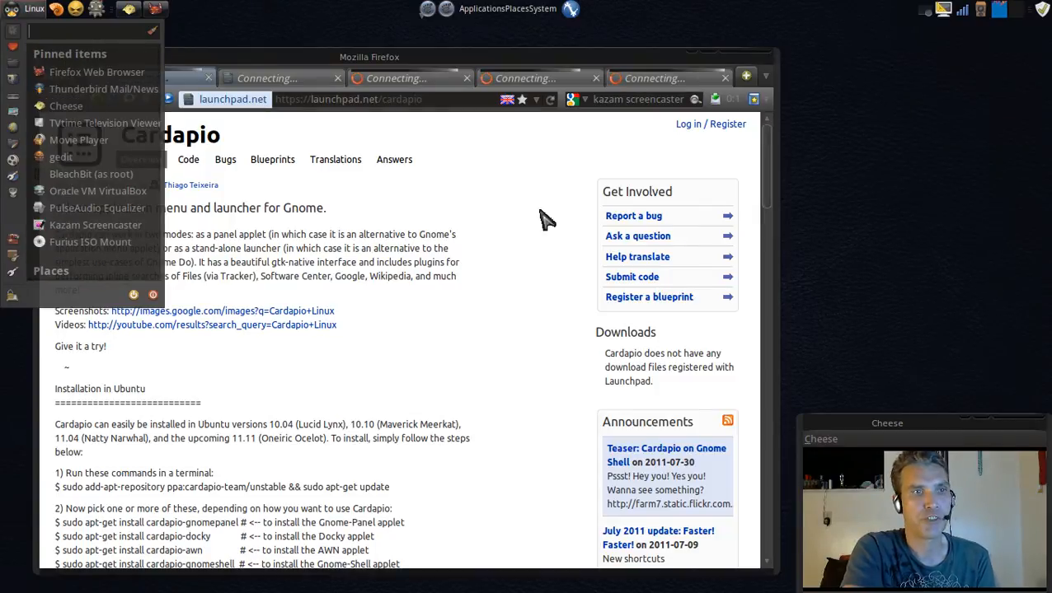
mouse_move(746, 197)
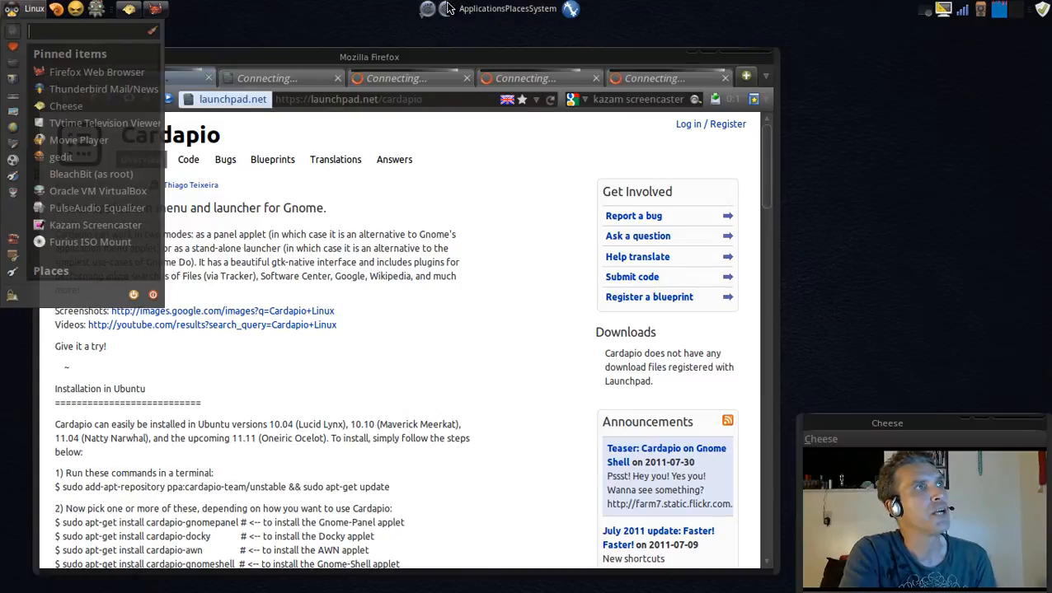
Show the classic Applications menu, then the Cardapio panel applet switched to 'All applications'.
left_click(462, 8)
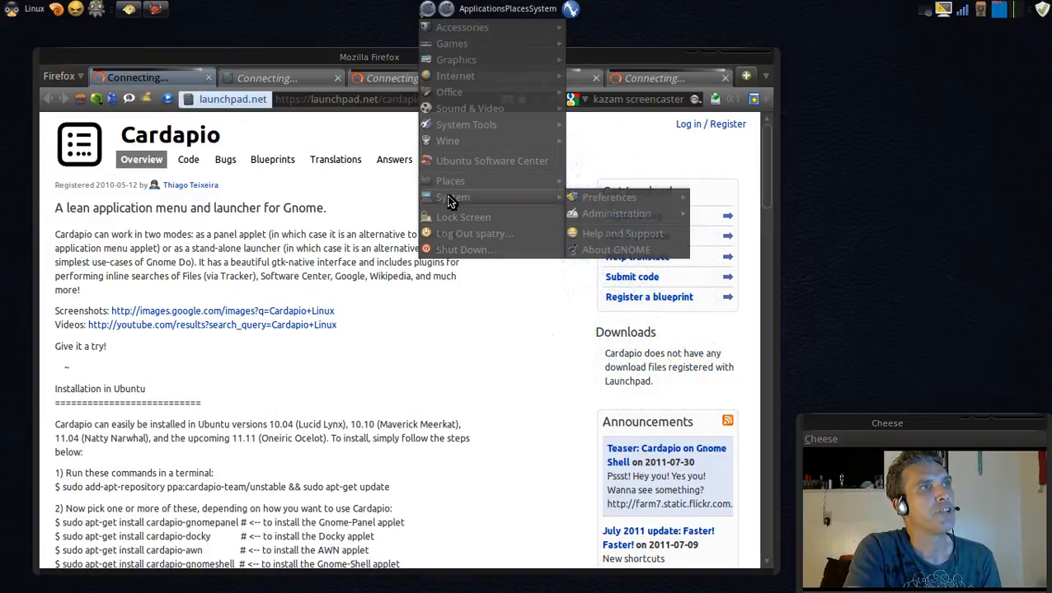
mouse_move(450, 180)
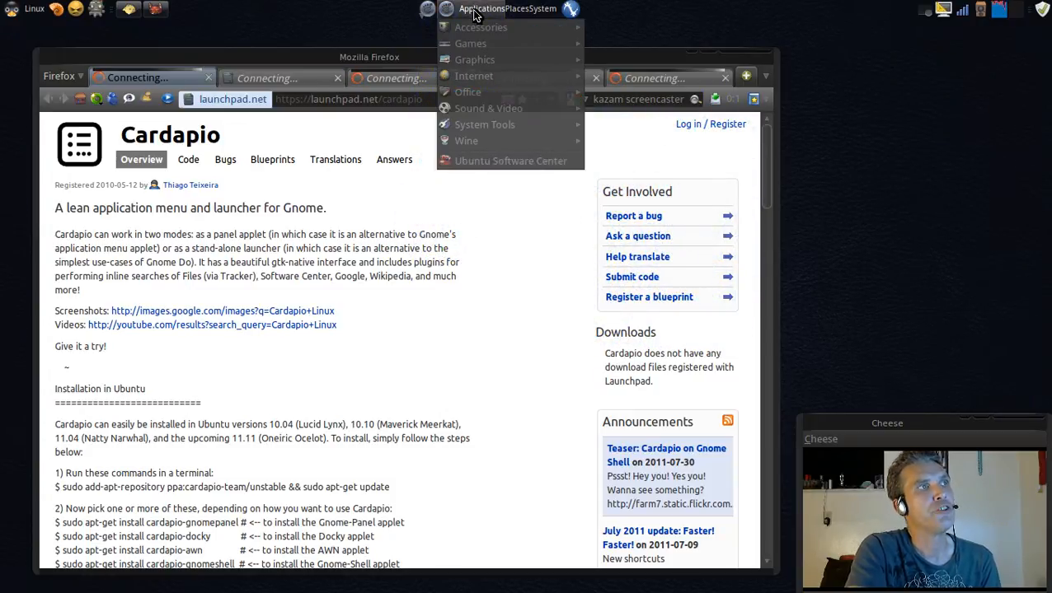
left_click(539, 8)
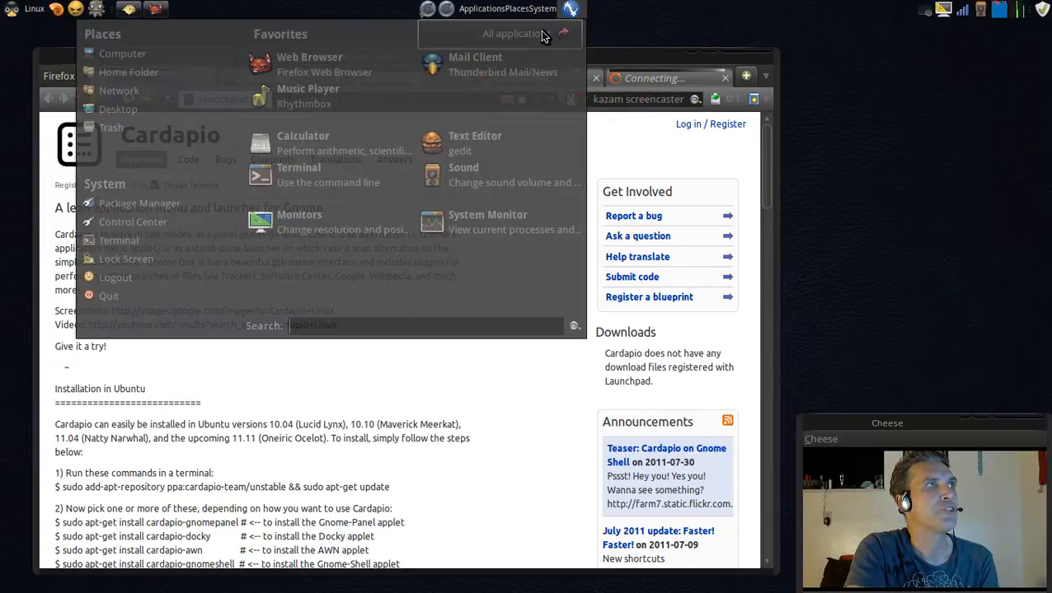
mouse_move(329, 143)
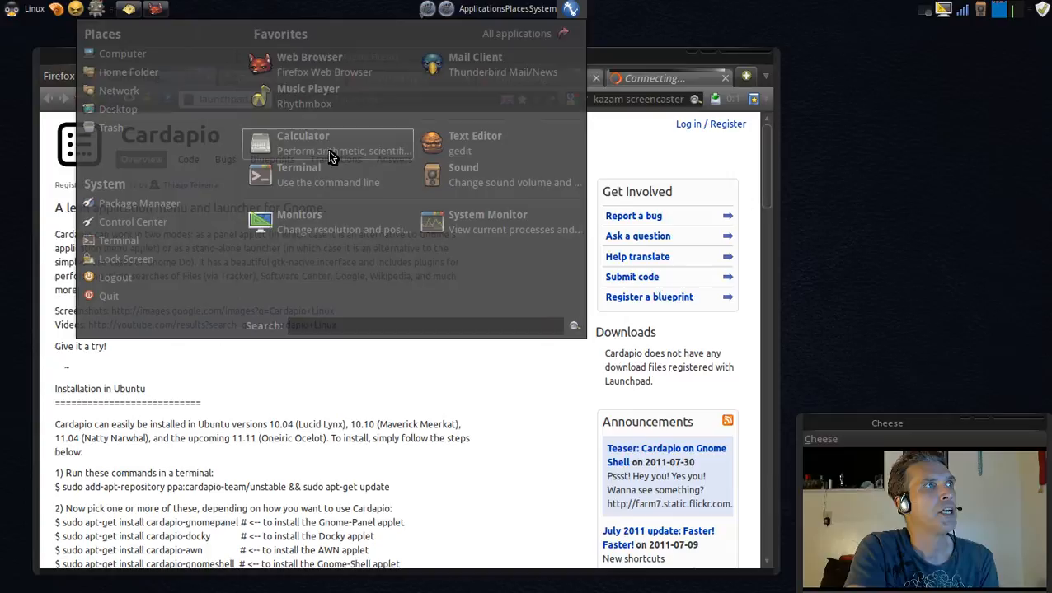
mouse_move(516, 34)
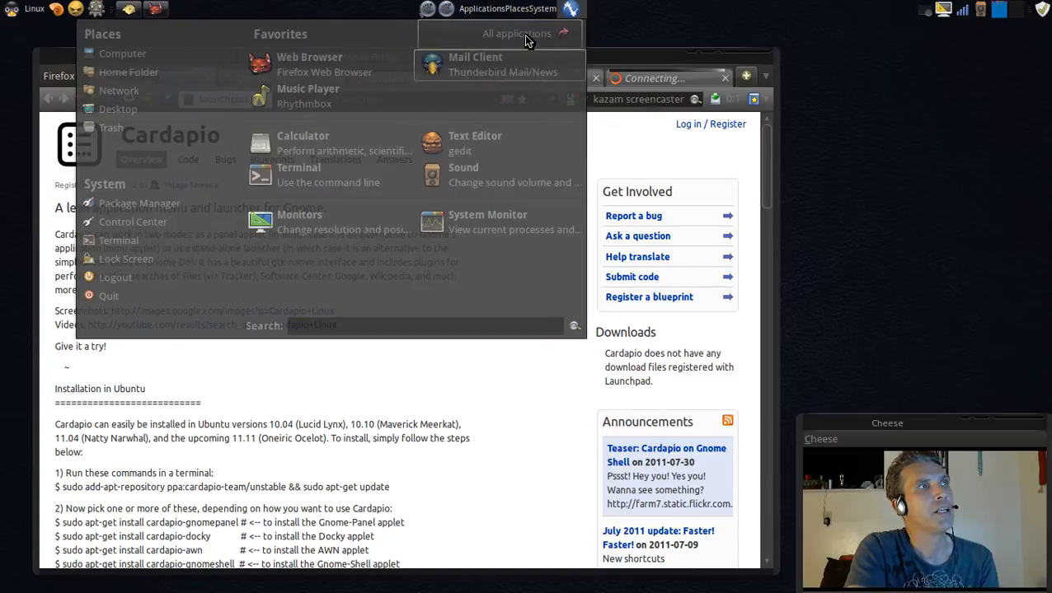
left_click(516, 33)
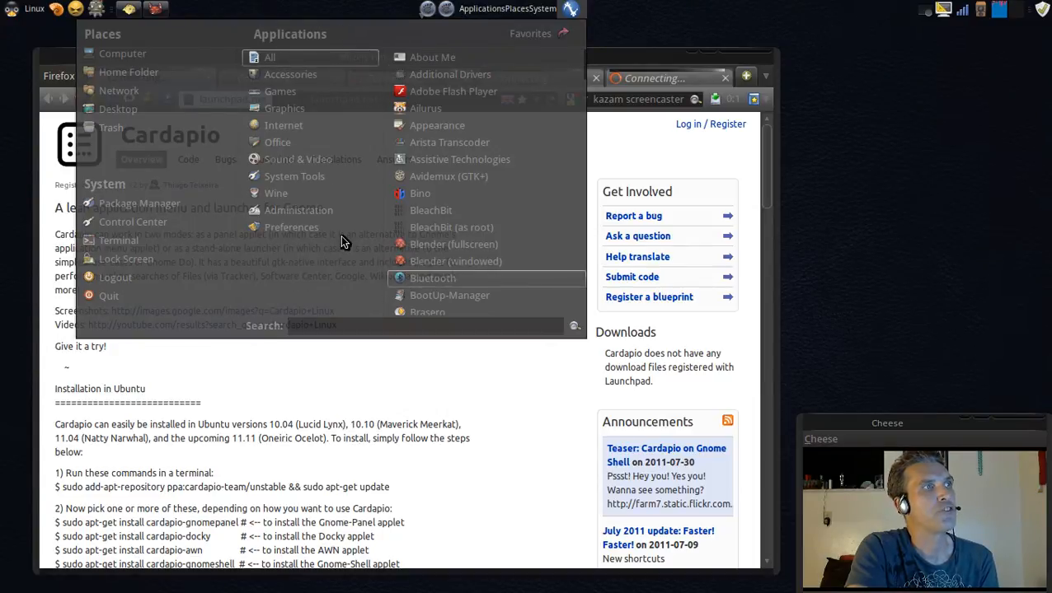
mouse_move(12, 9)
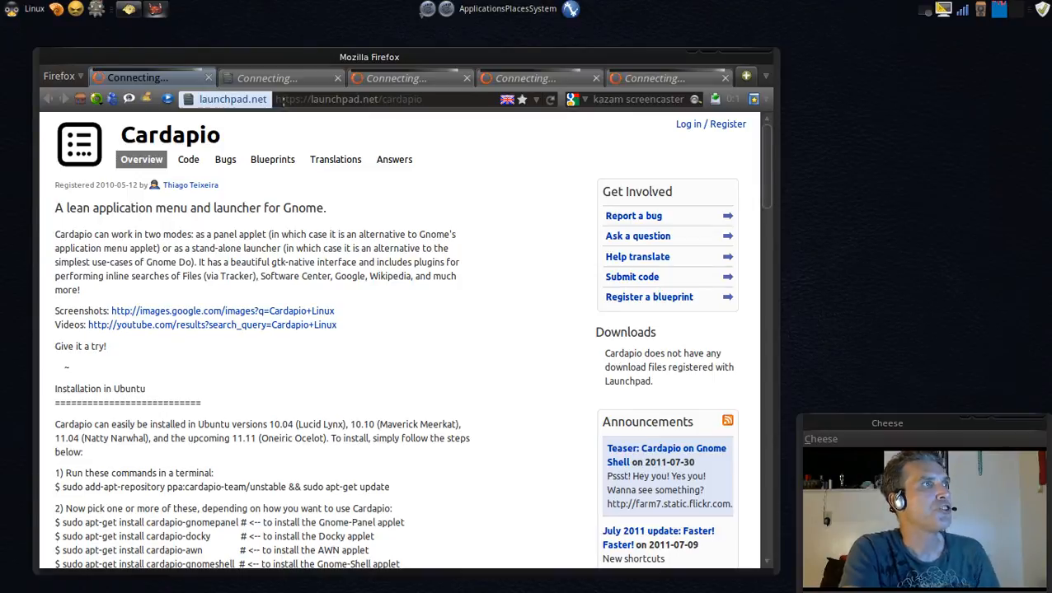
mouse_move(303, 122)
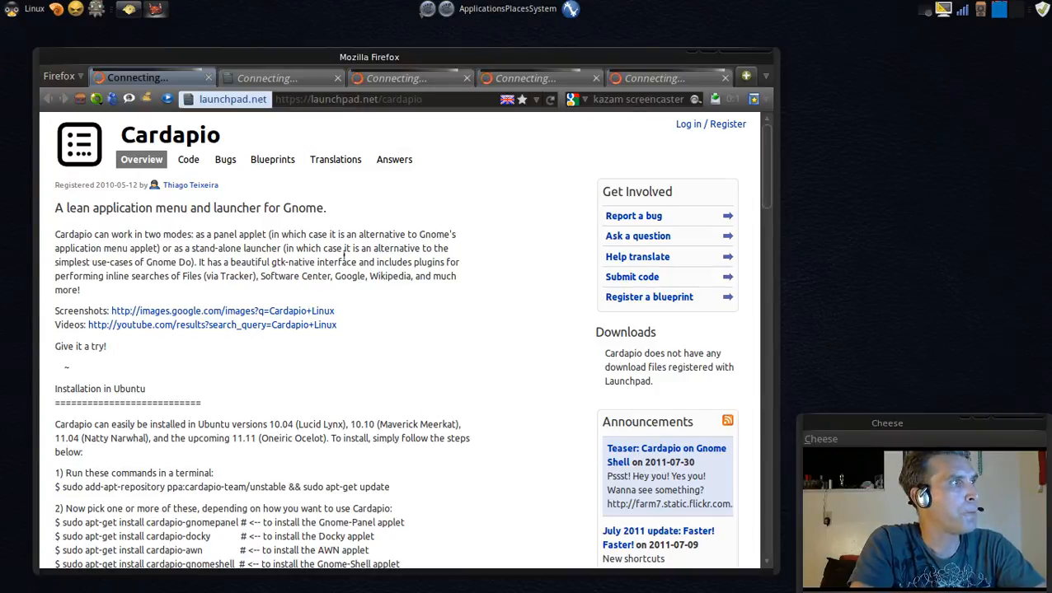
scroll("down", 3)
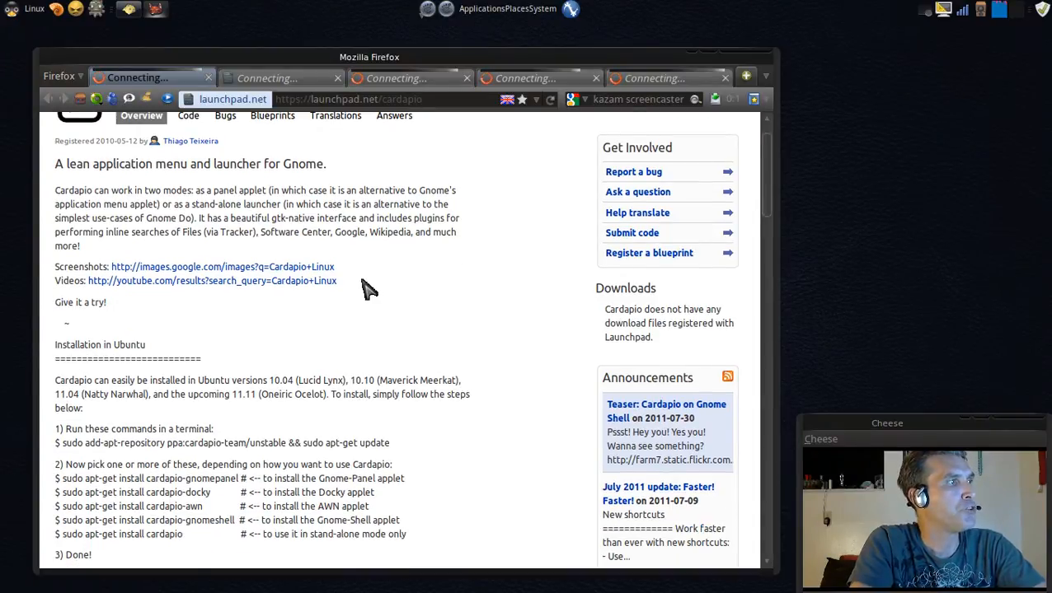
scroll("down", 3)
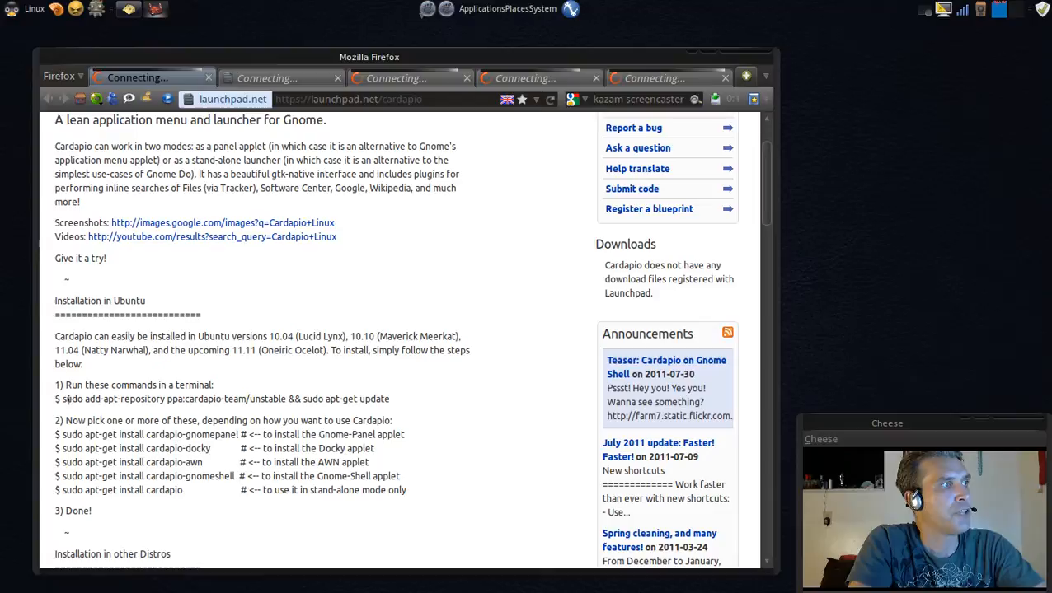
mouse_move(410, 410)
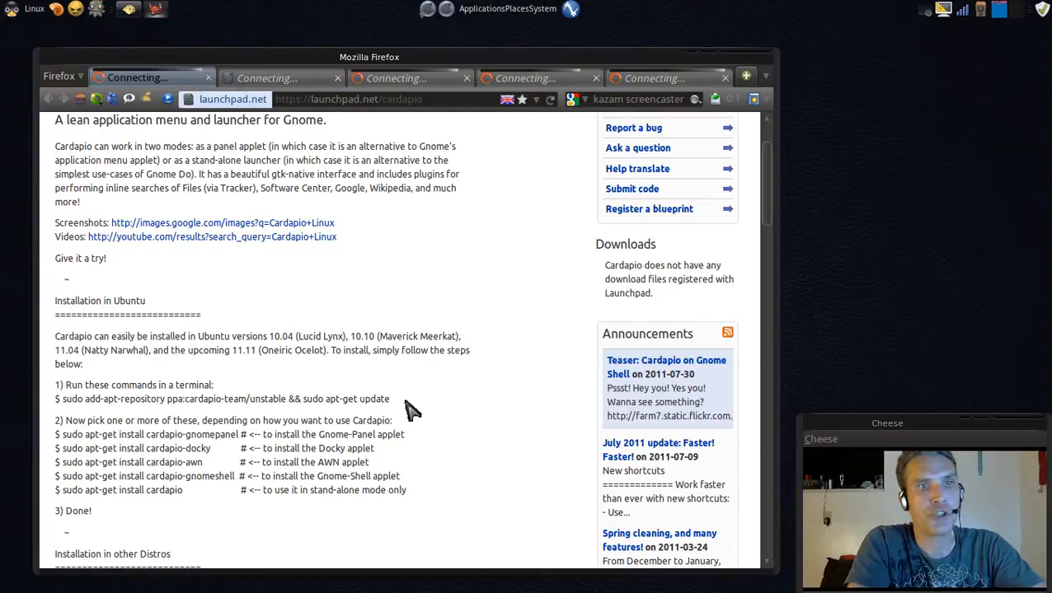
mouse_move(144, 443)
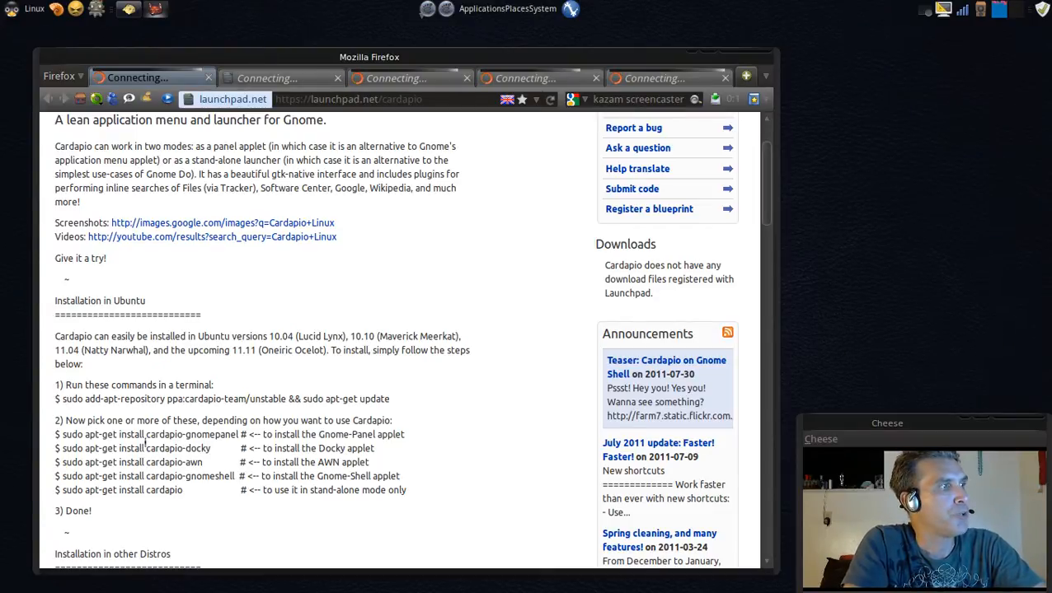
scroll("up", 3)
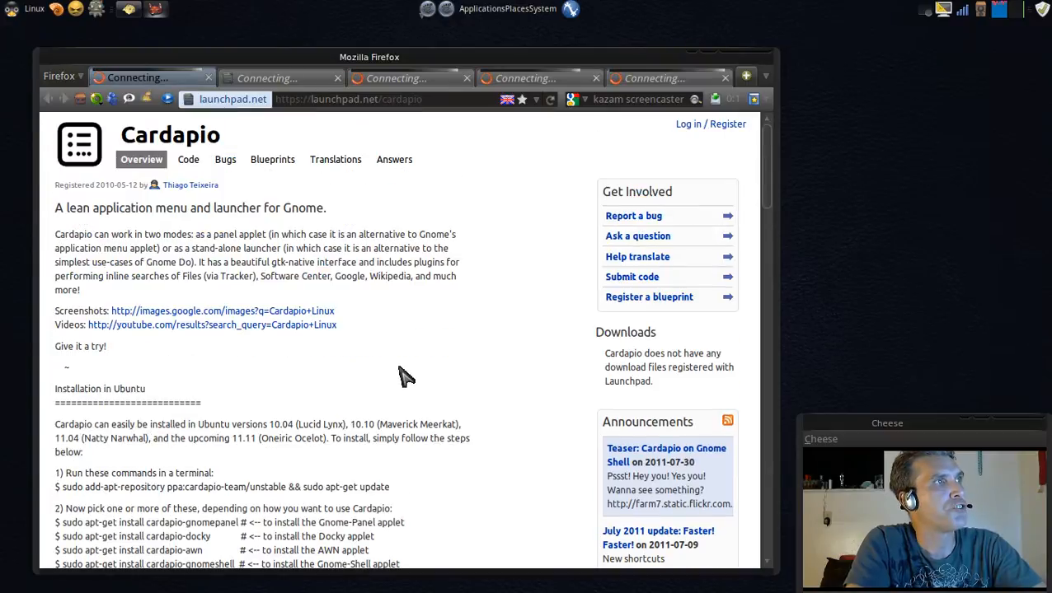
mouse_move(375, 299)
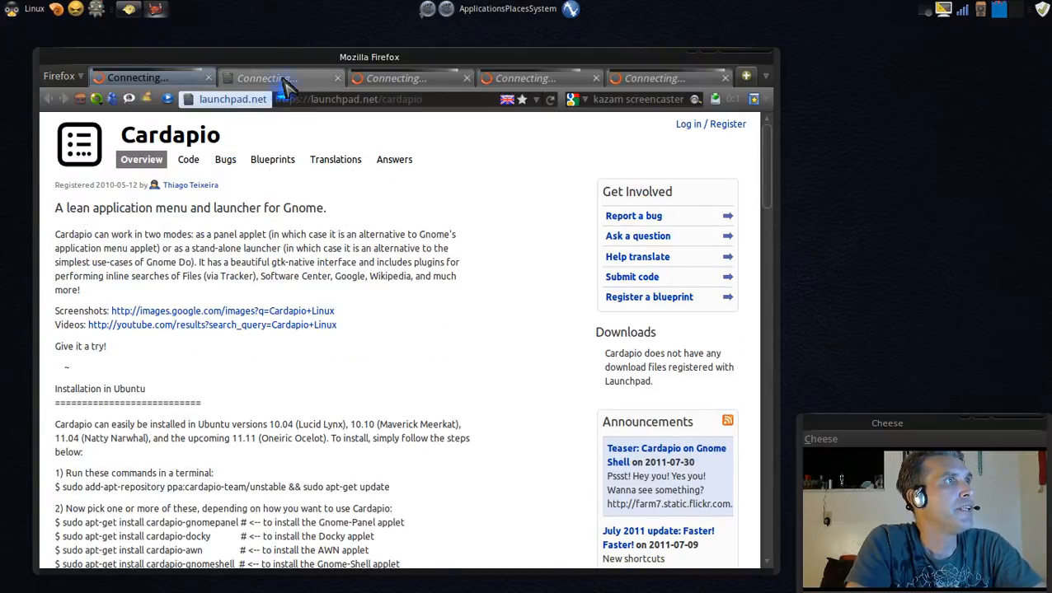
Switch to the bleachbit.sourceforge.net tab, then bring up the Cardapio launcher to find BleachBit.
left_click(280, 77)
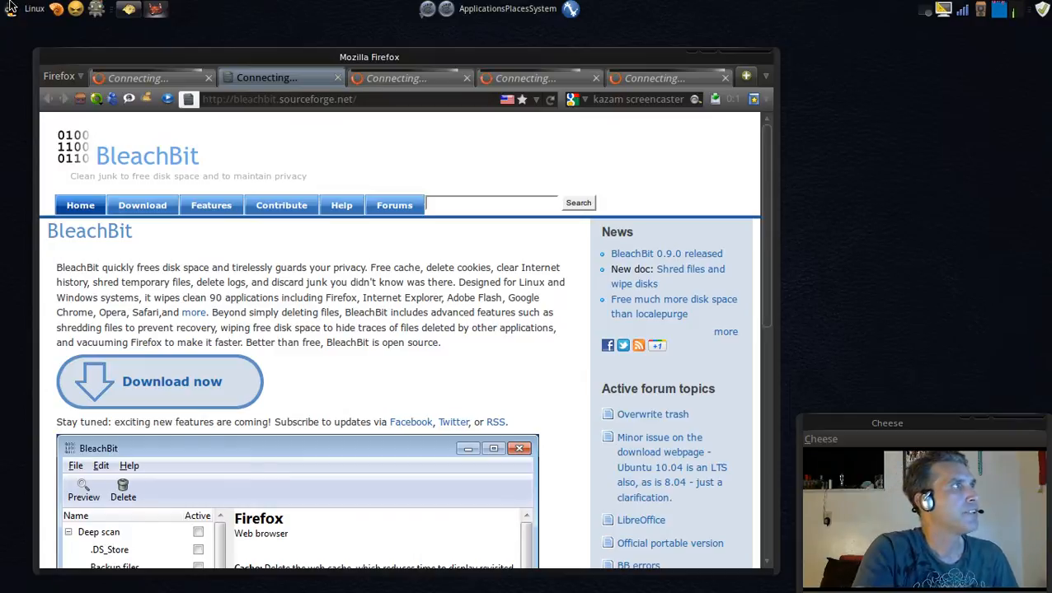
left_click(34, 9)
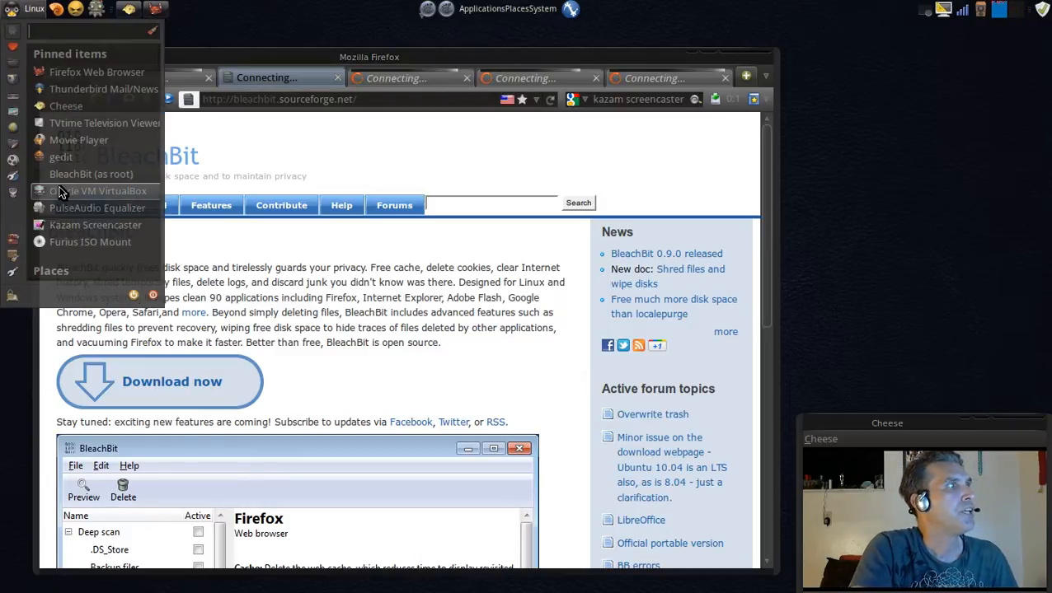
mouse_move(90, 174)
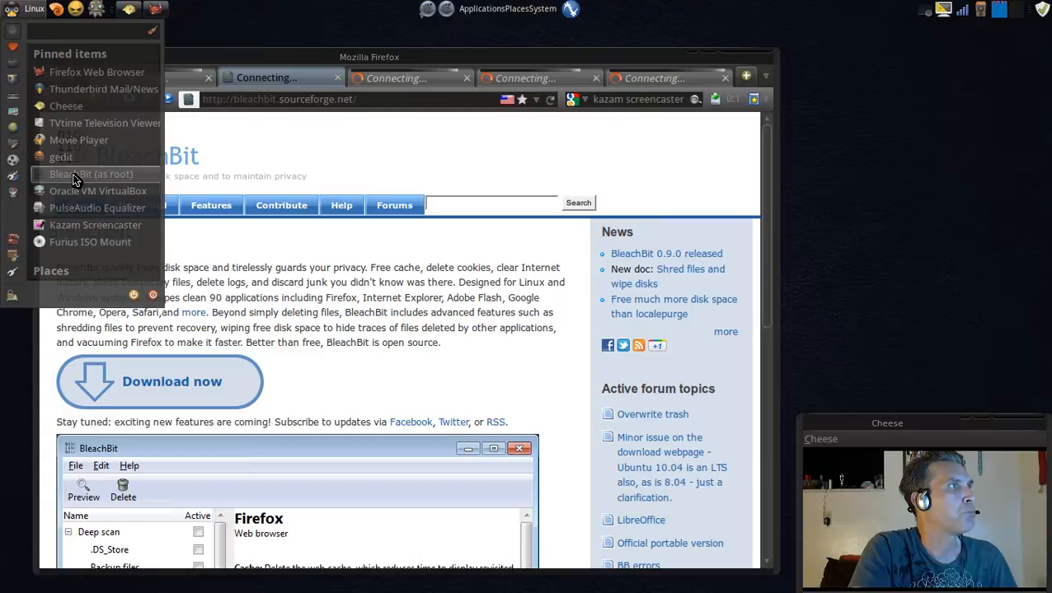
left_click(92, 173)
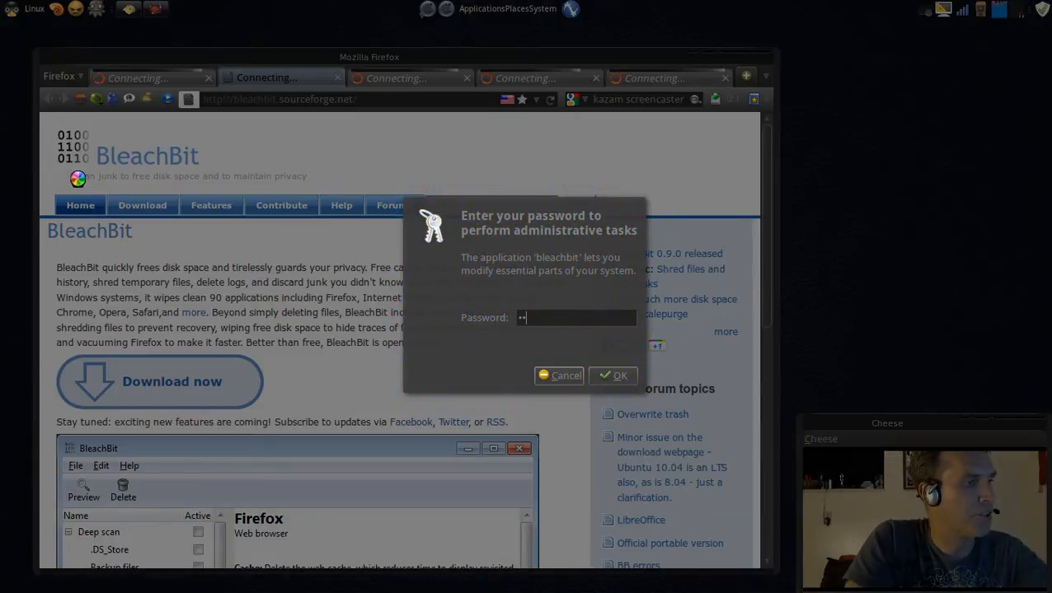
type("password")
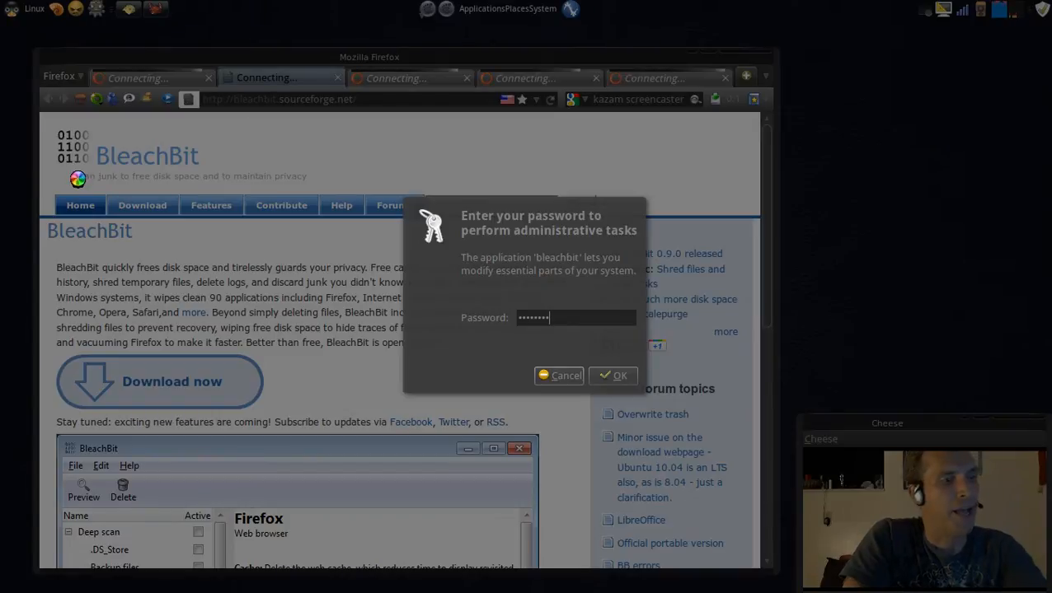
left_click(613, 375)
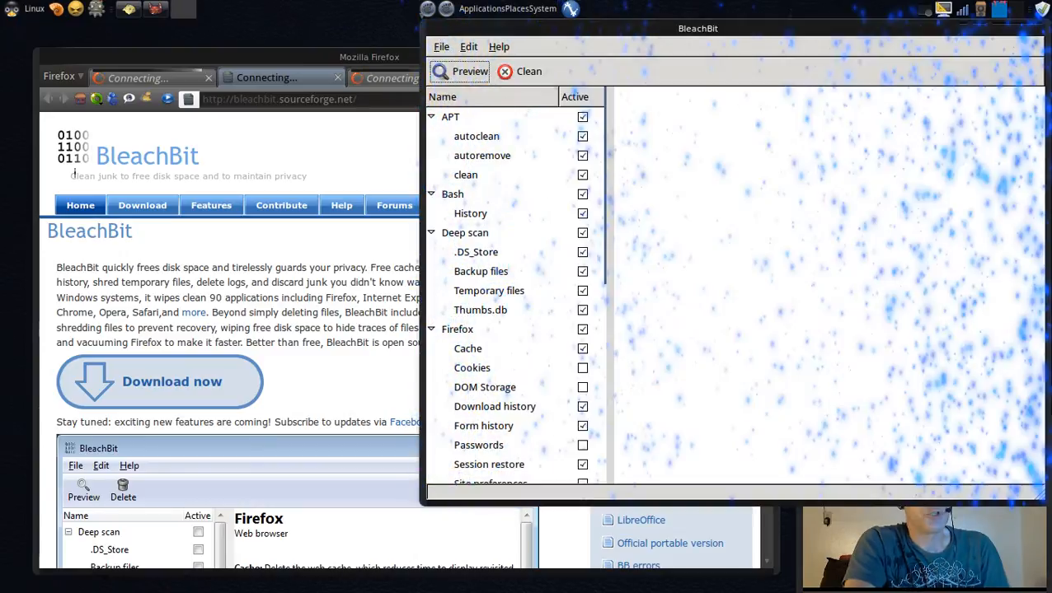
left_click_drag(698, 28, 654, 41)
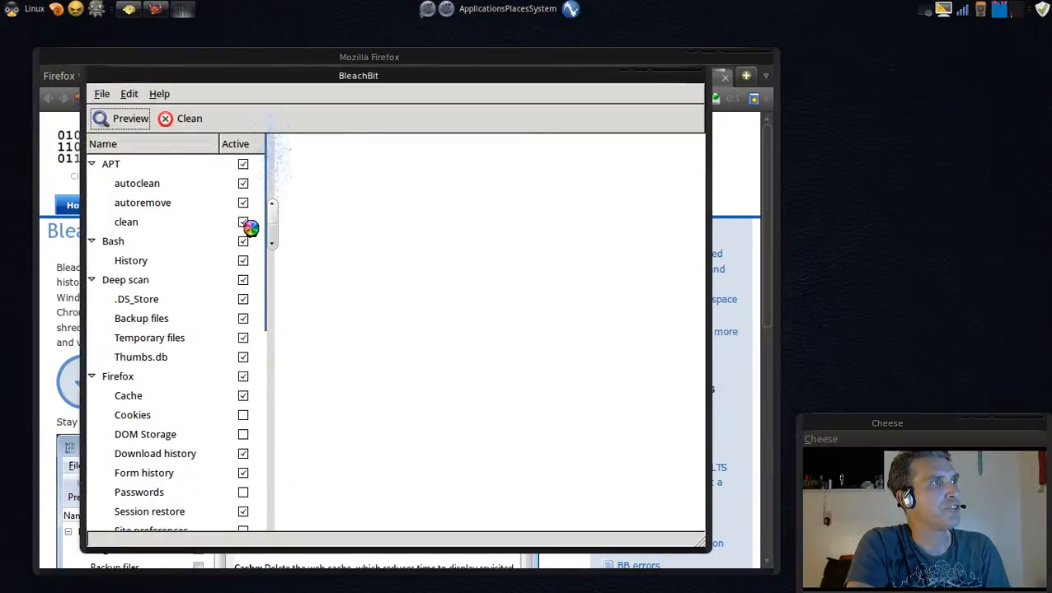
scroll("down", 3)
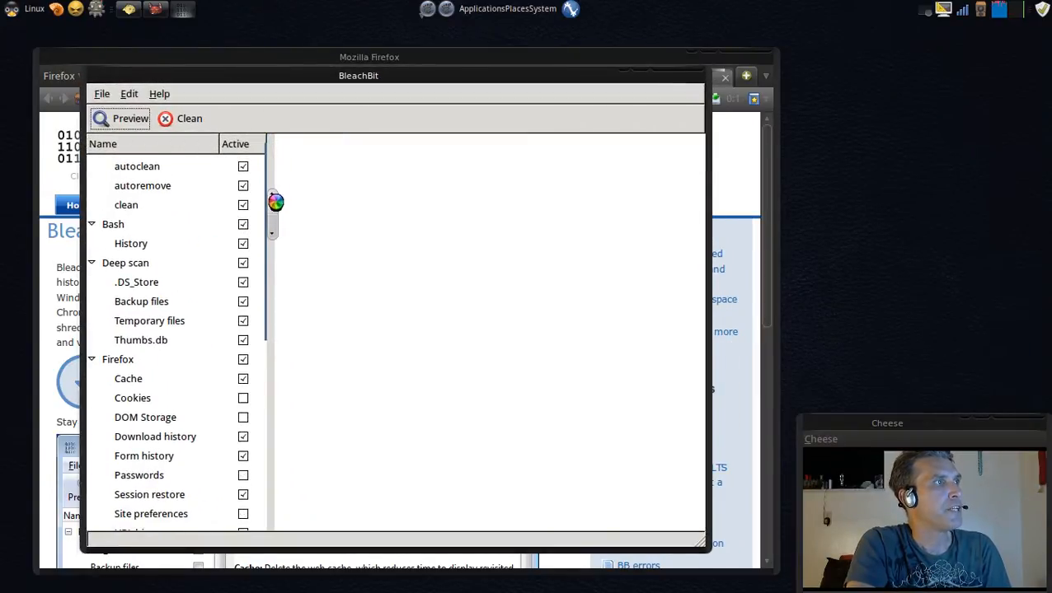
scroll("down", 3)
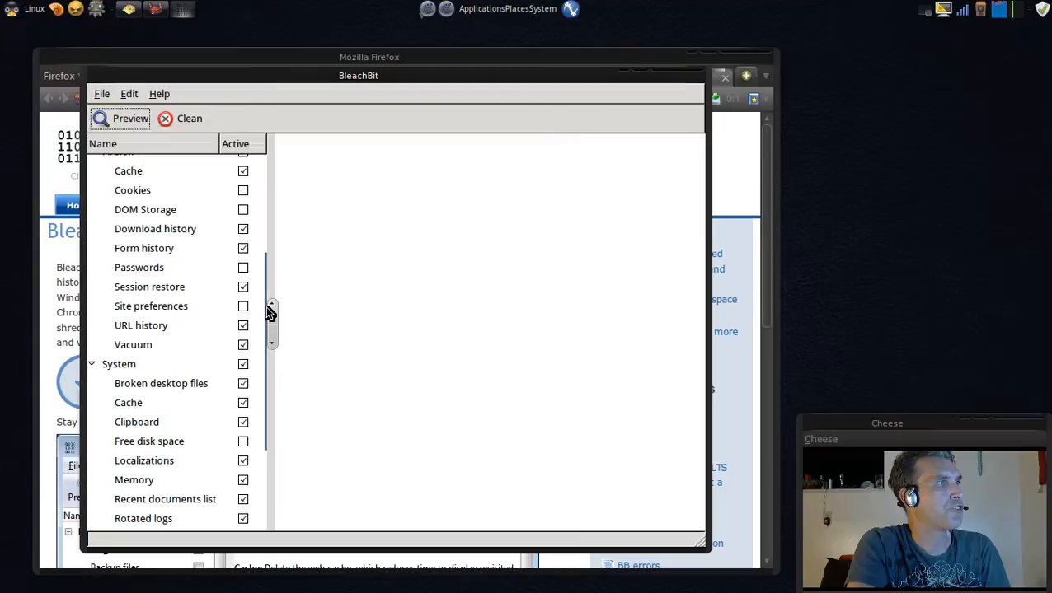
scroll("down", 3)
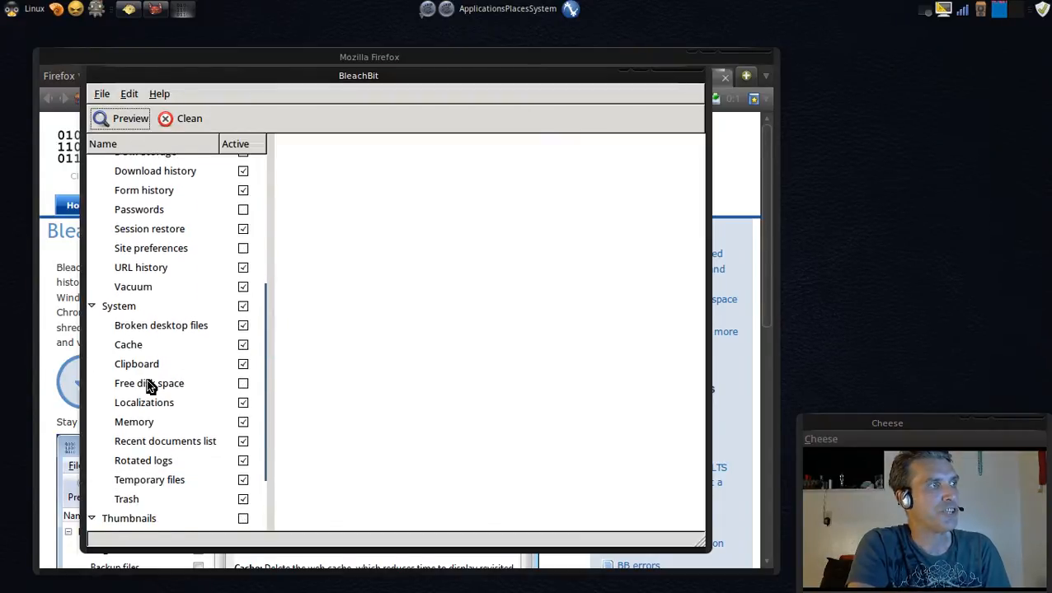
mouse_move(169, 389)
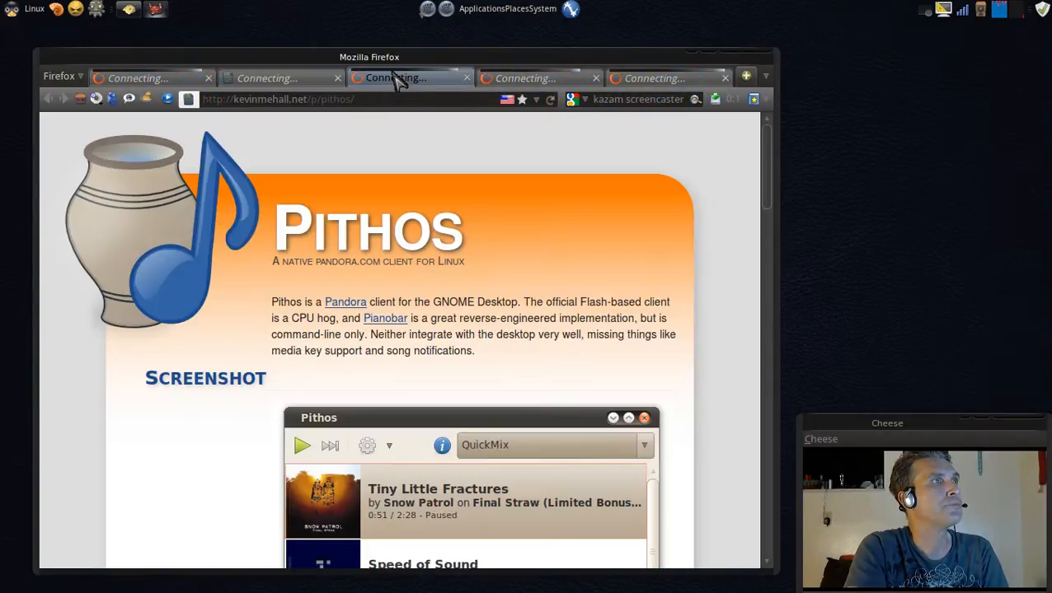
mouse_move(503, 164)
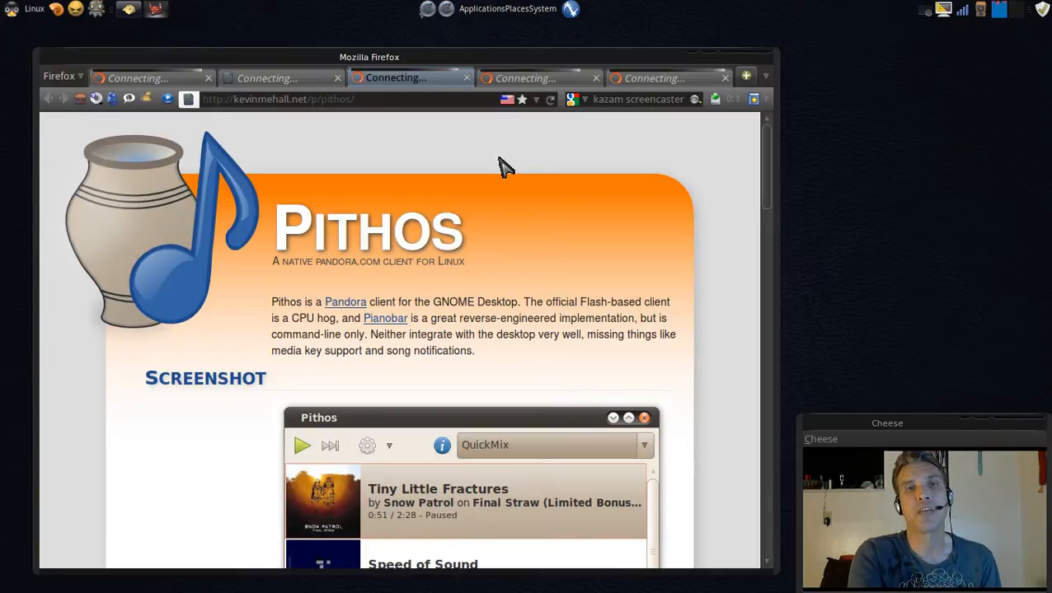
mouse_move(531, 153)
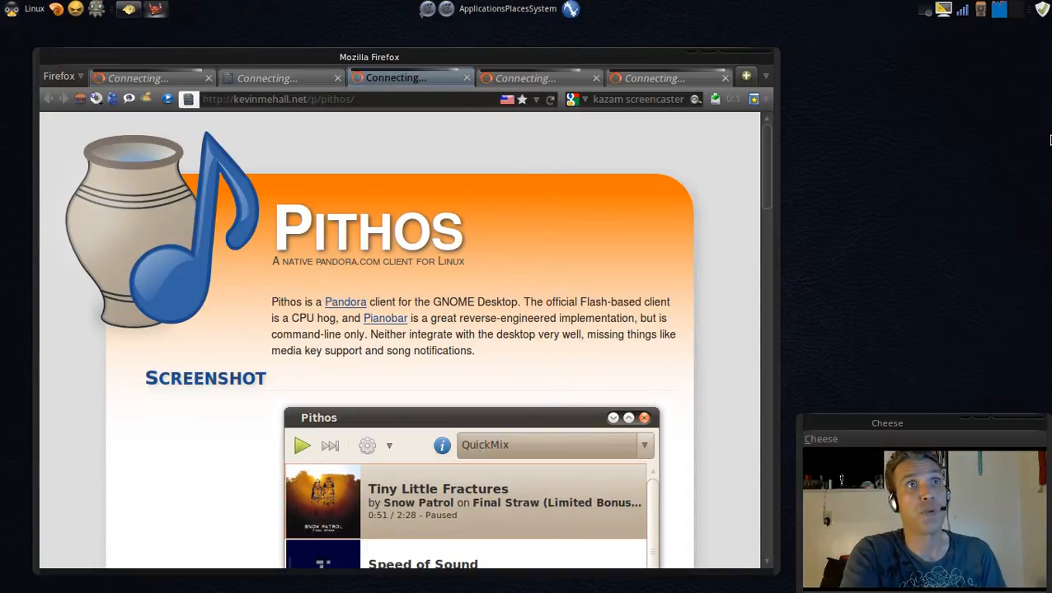
Show the kevinmehall.net Pithos page with its Ubuntu PPA install commands.
left_click(980, 9)
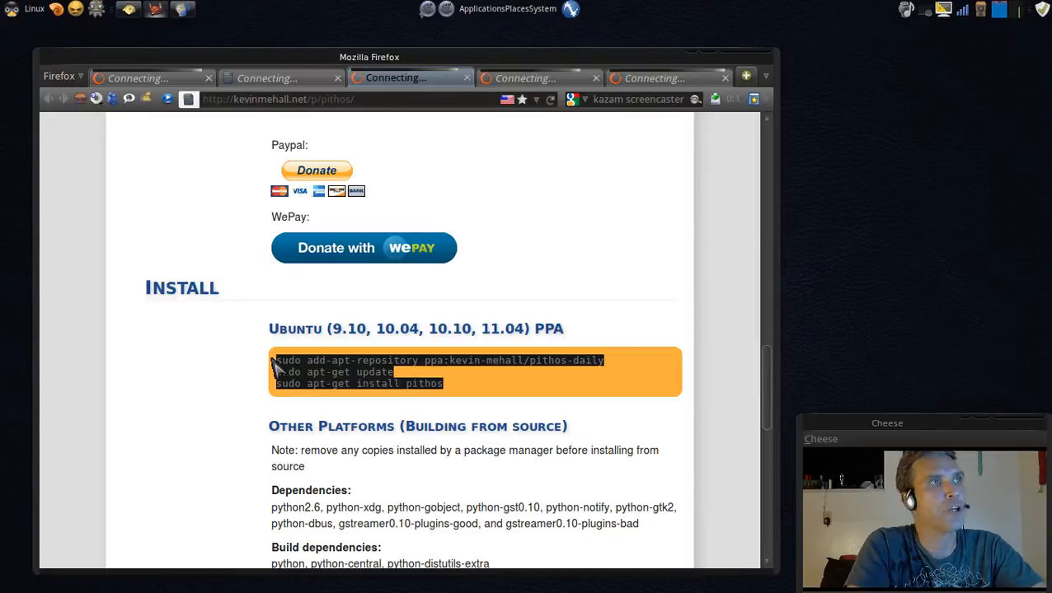
Switch to the guake.org tab and drop the Guake terminal down over it with F12.
left_click(536, 77)
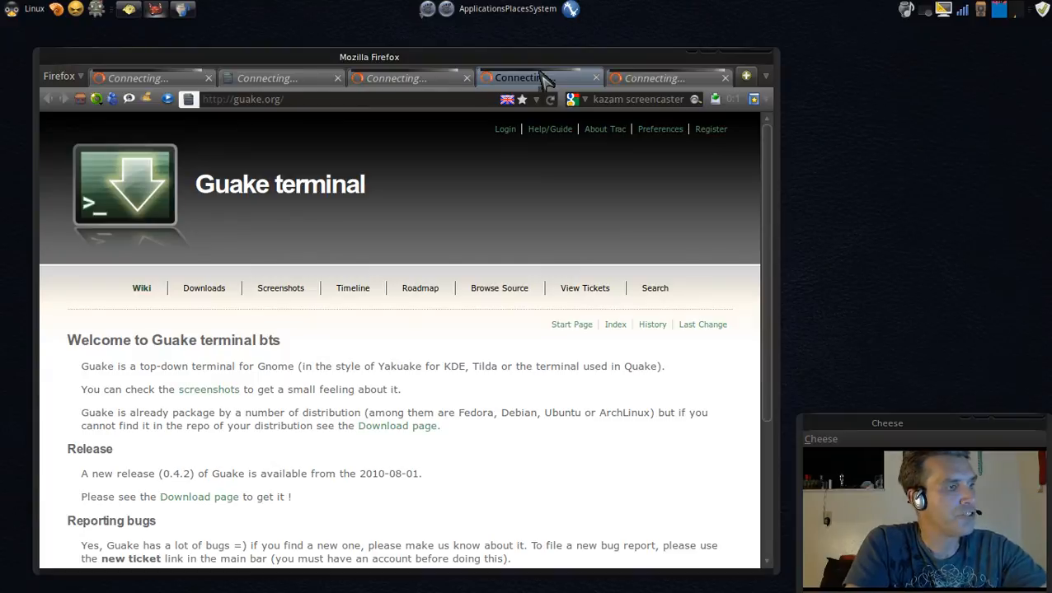
key("F12")
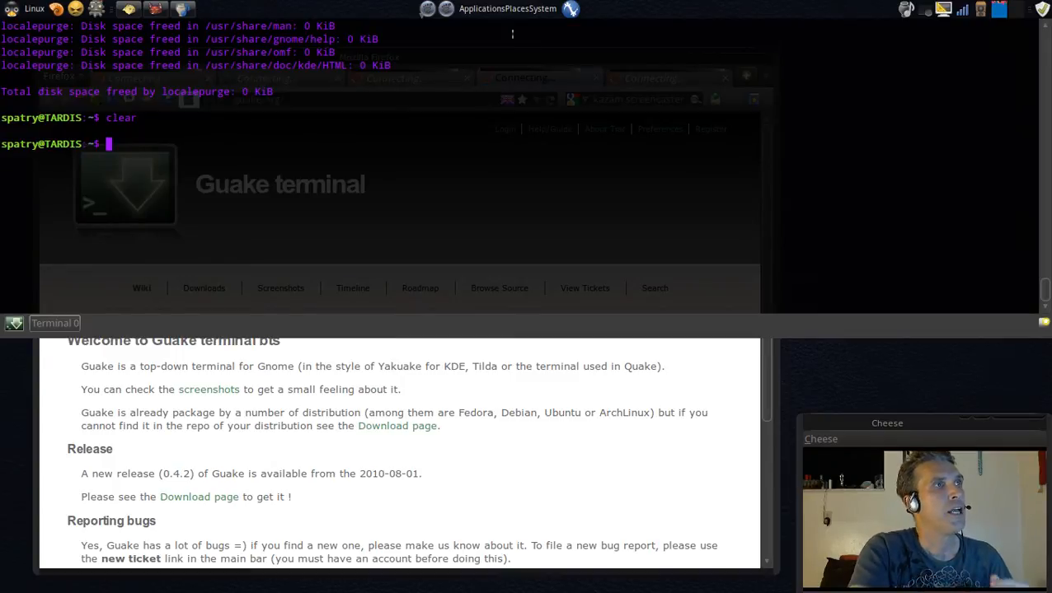
Browse Guake's Preferences through the Scrolling and Compatibility tabs, then close them.
right_click(528, 276)
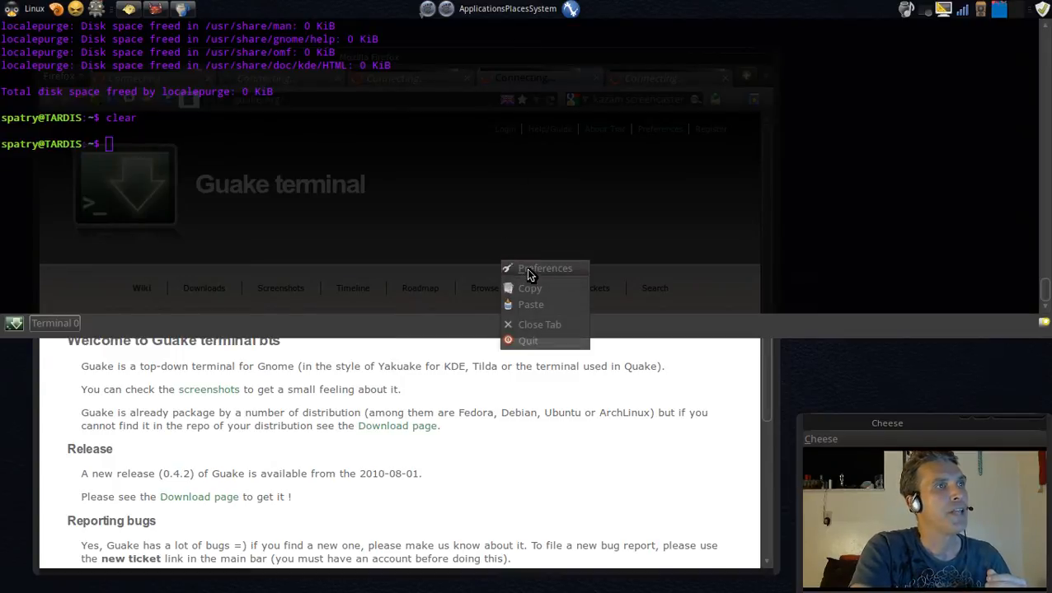
left_click(544, 268)
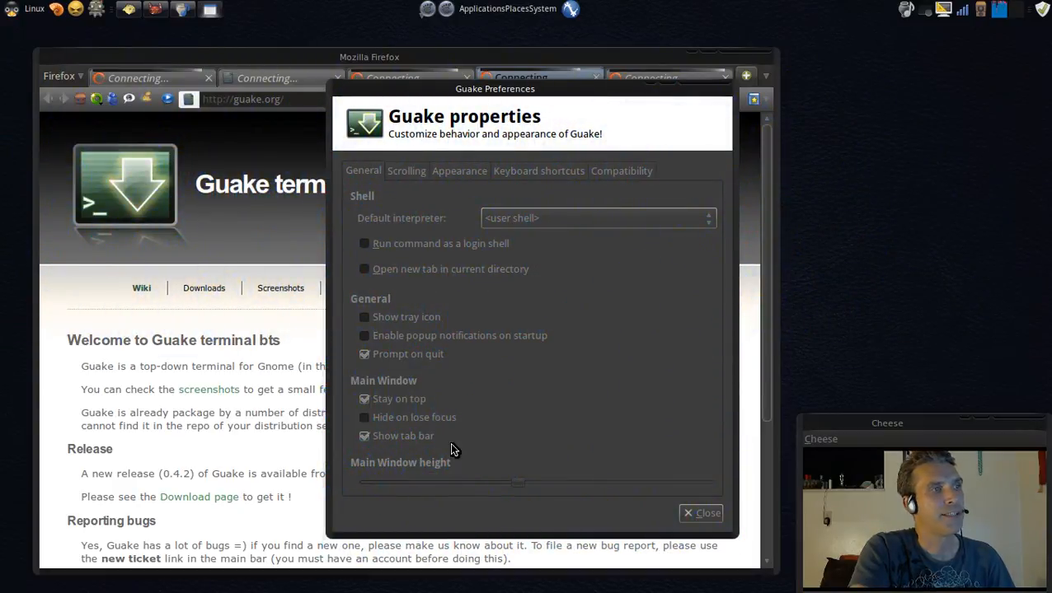
left_click(406, 170)
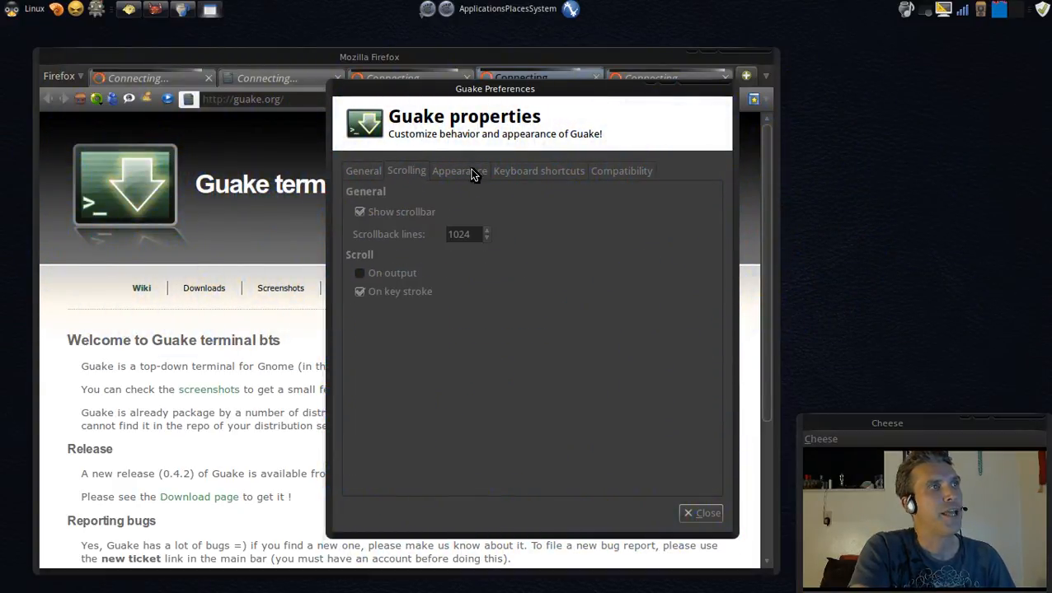
left_click(621, 170)
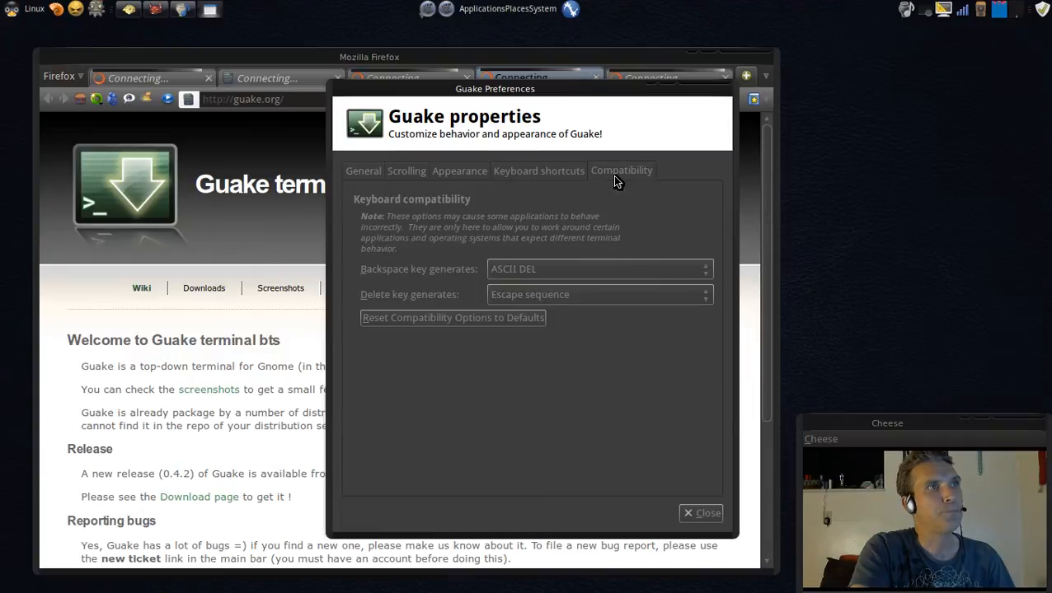
left_click(702, 513)
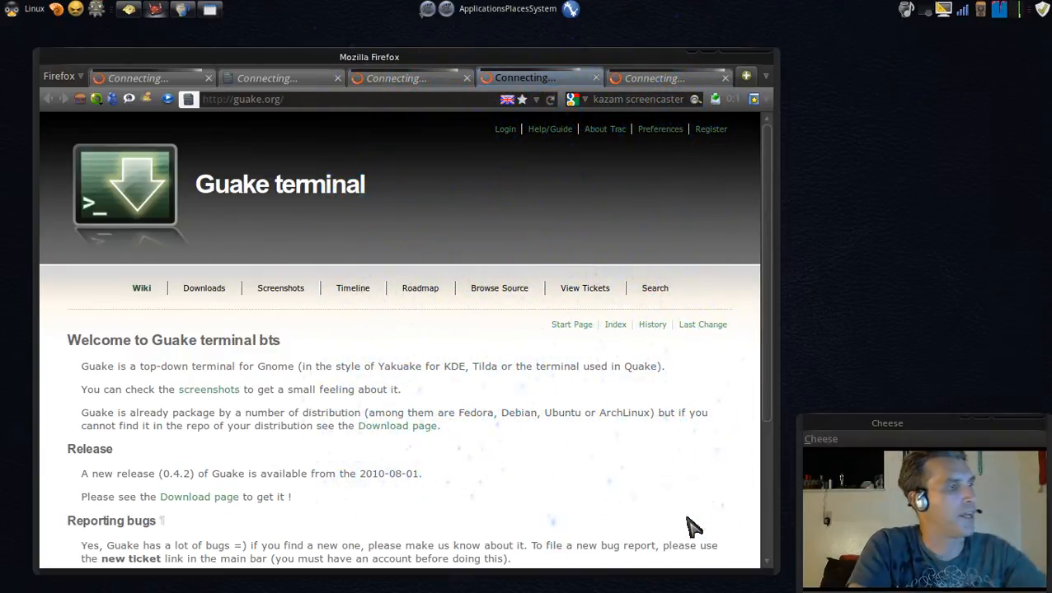
key("F12")
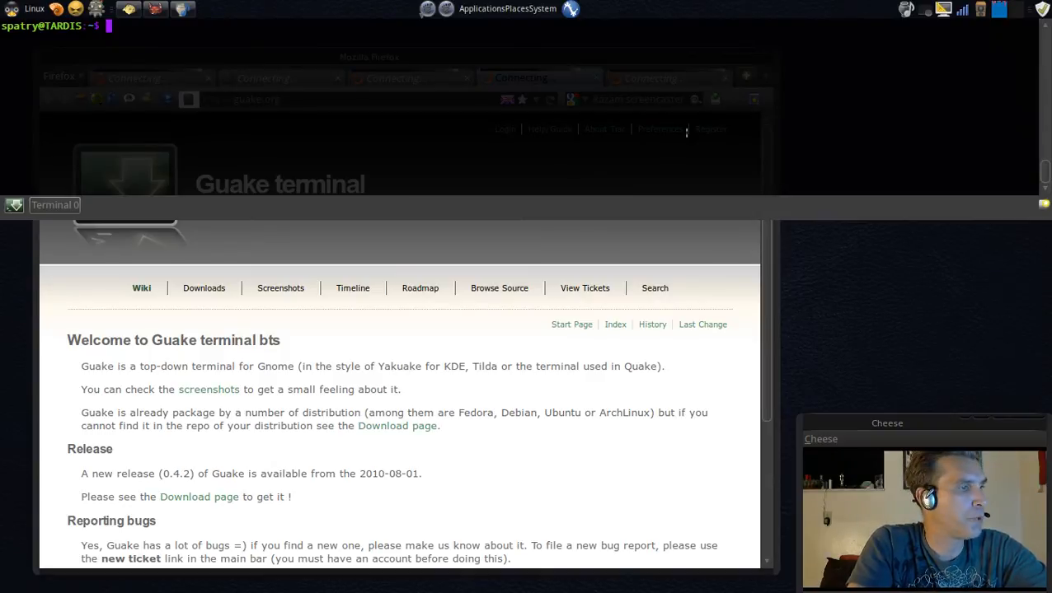
mouse_move(700, 251)
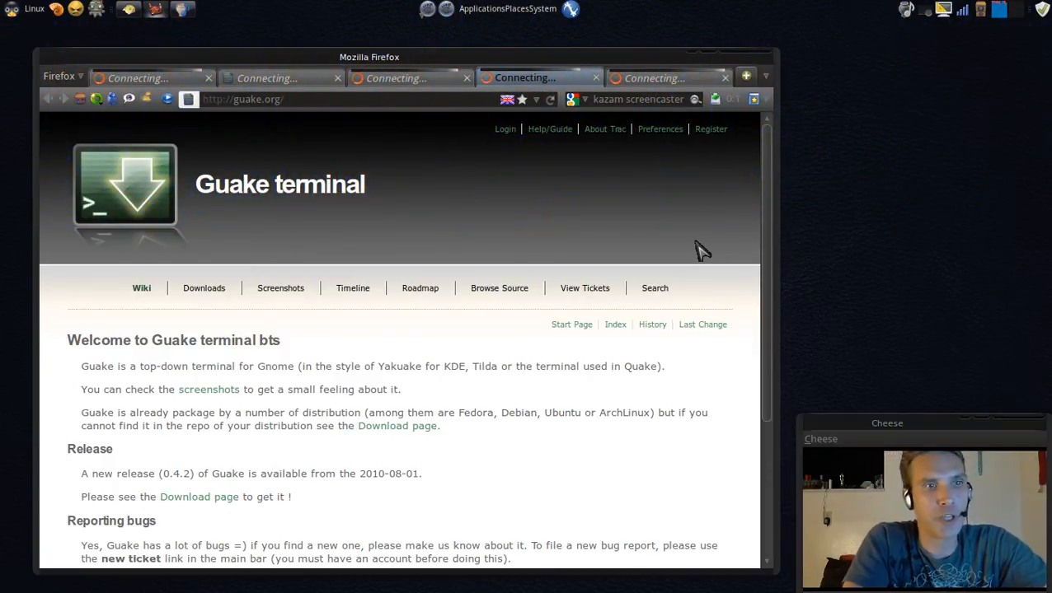
mouse_move(198, 338)
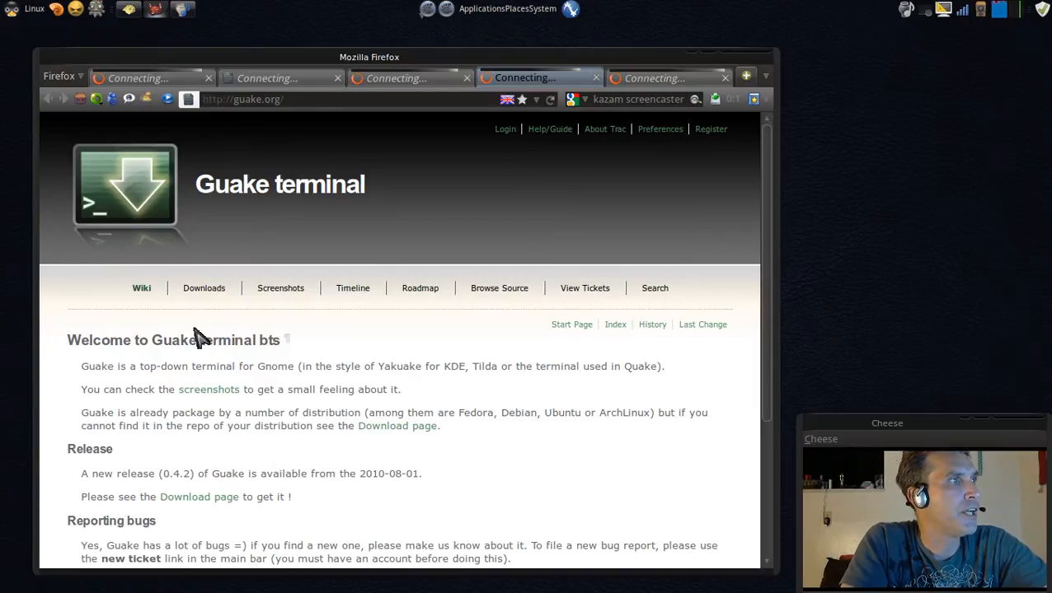
mouse_move(209, 323)
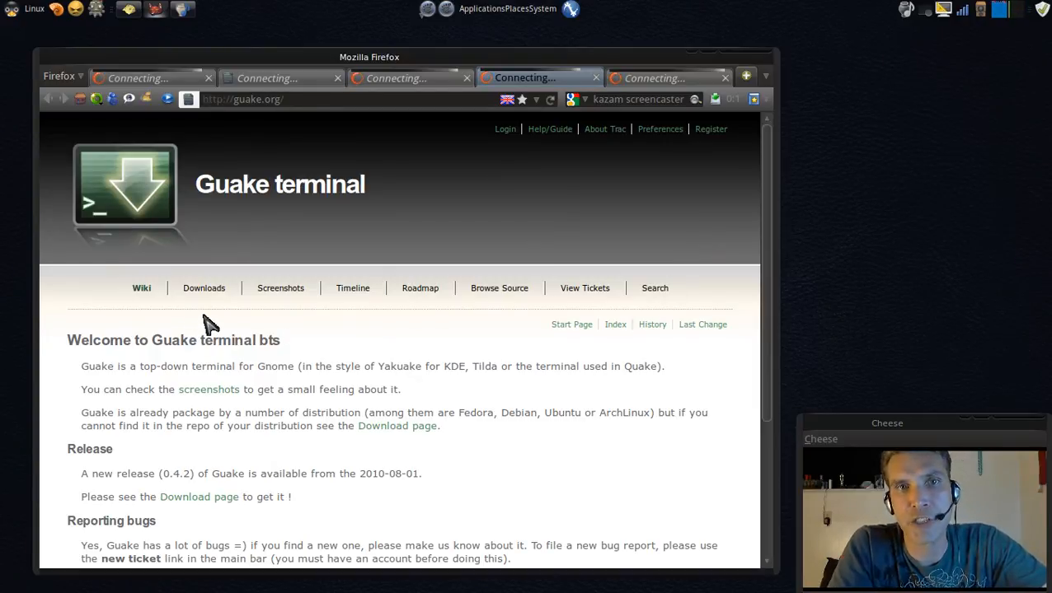
mouse_move(585, 202)
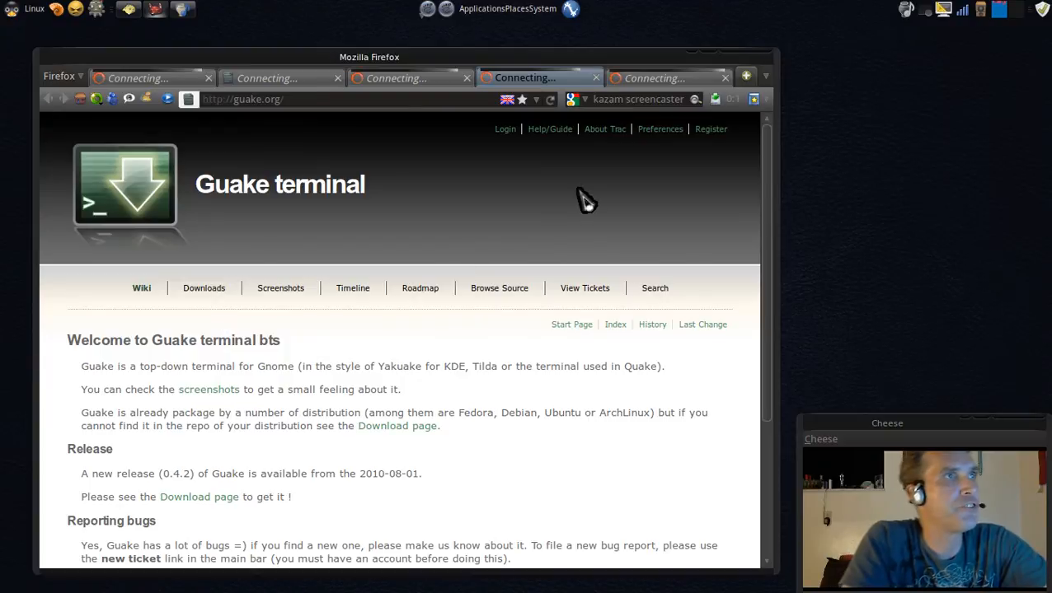
Switch to the launchpad.net/kazam tab showing the Kazam Screencaster overview.
left_click(667, 77)
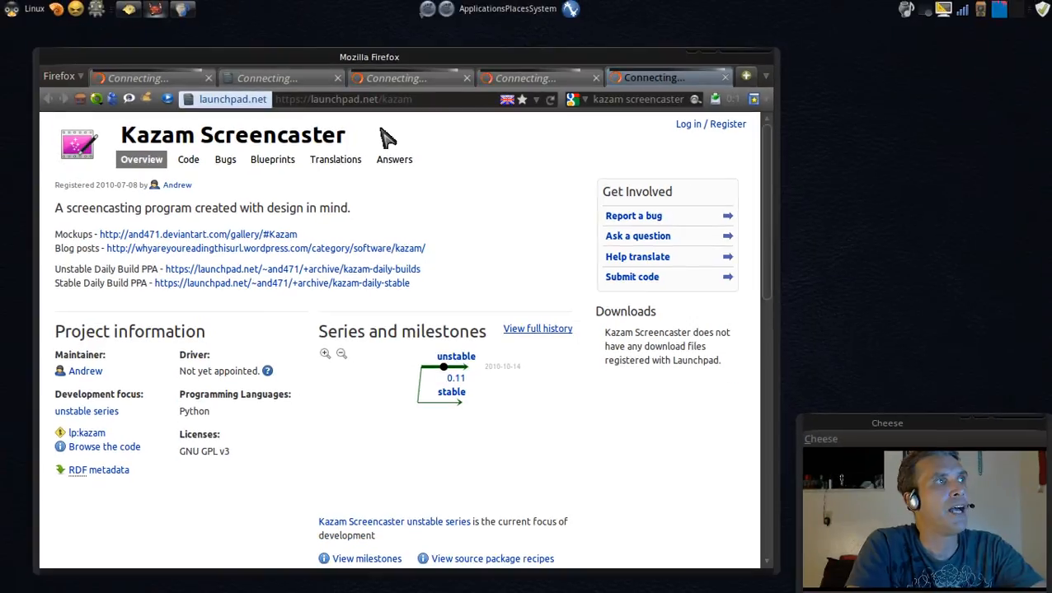
mouse_move(494, 206)
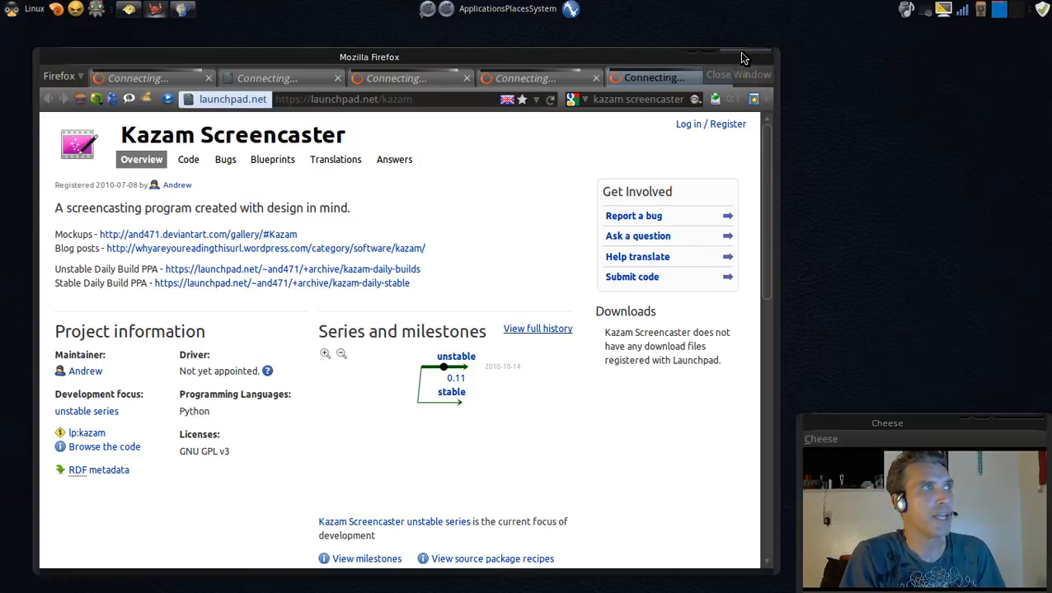
mouse_move(840, 78)
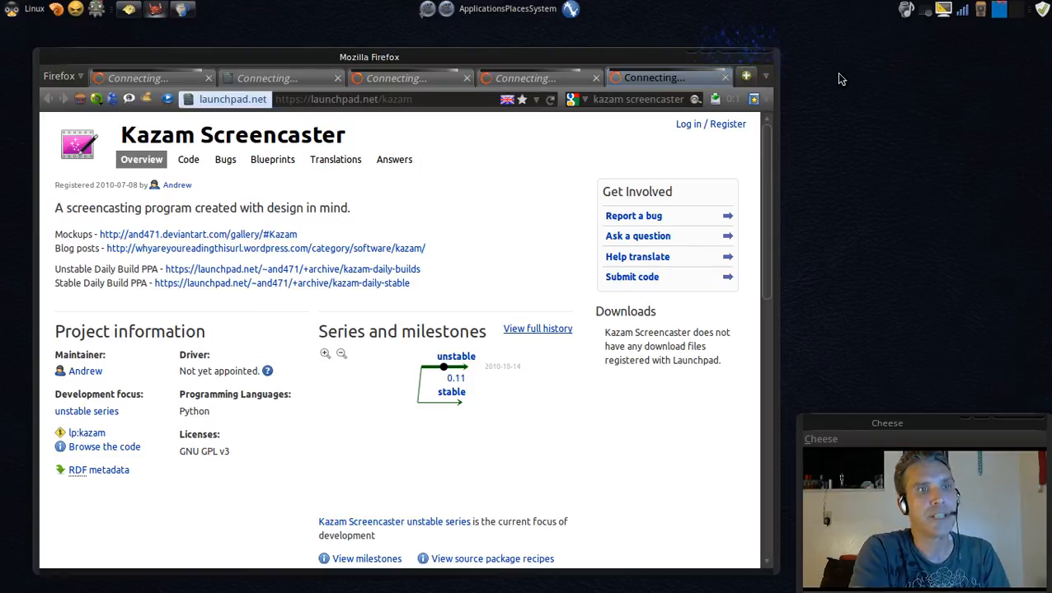
mouse_move(935, 100)
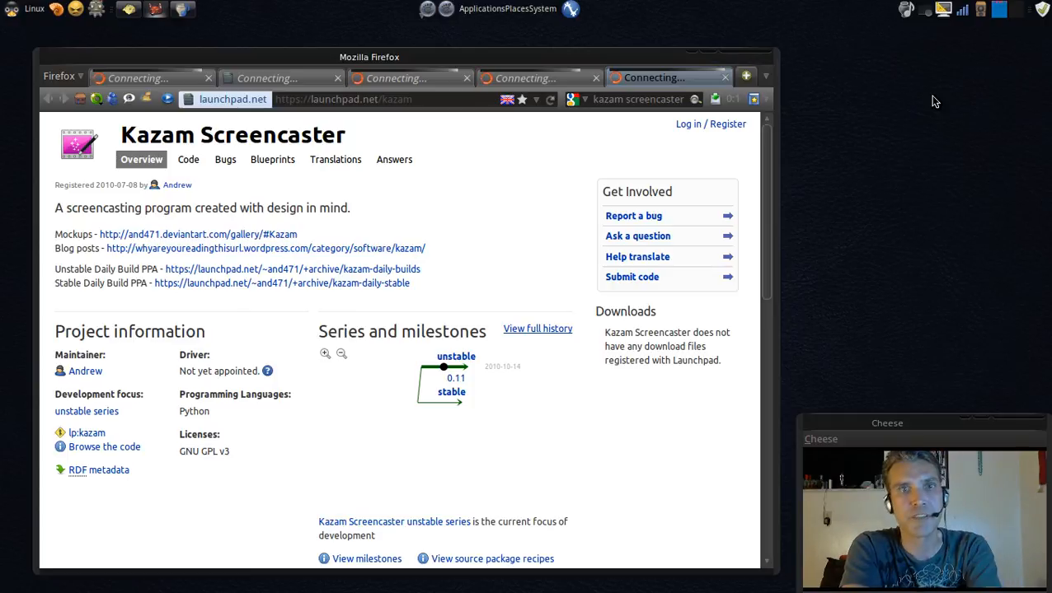
mouse_move(896, 206)
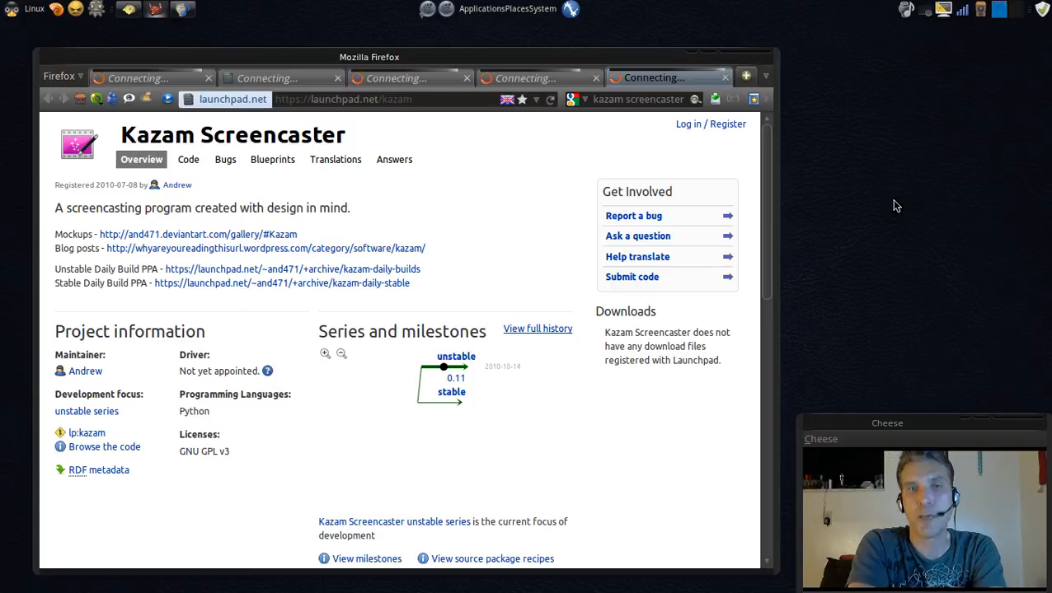